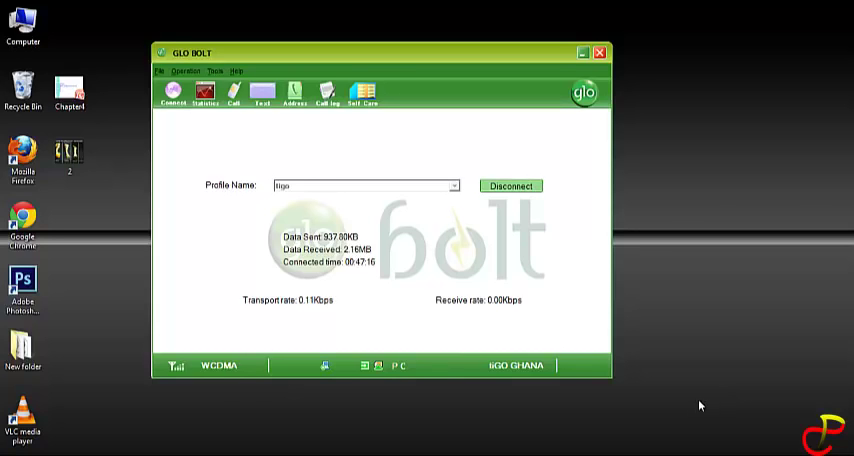
pyautogui.moveTo(549, 406)
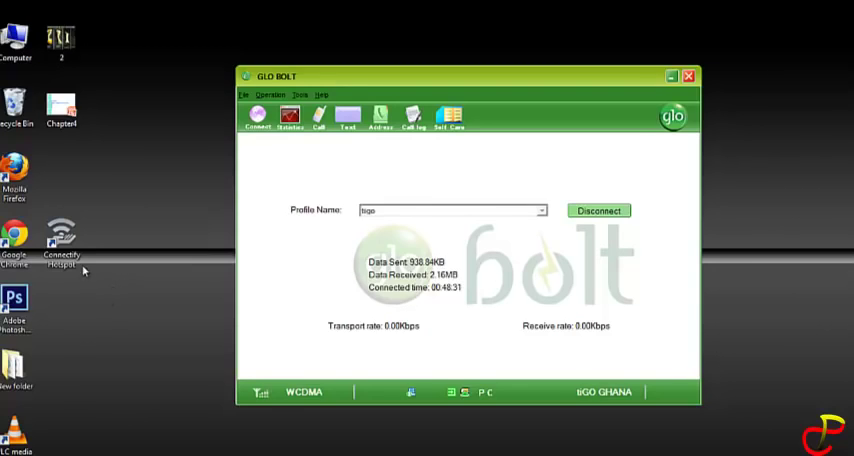
# Launch Connectify Hotspot and share the ZTE Wireless Ethernet Adapter connection
pyautogui.click(61, 240)
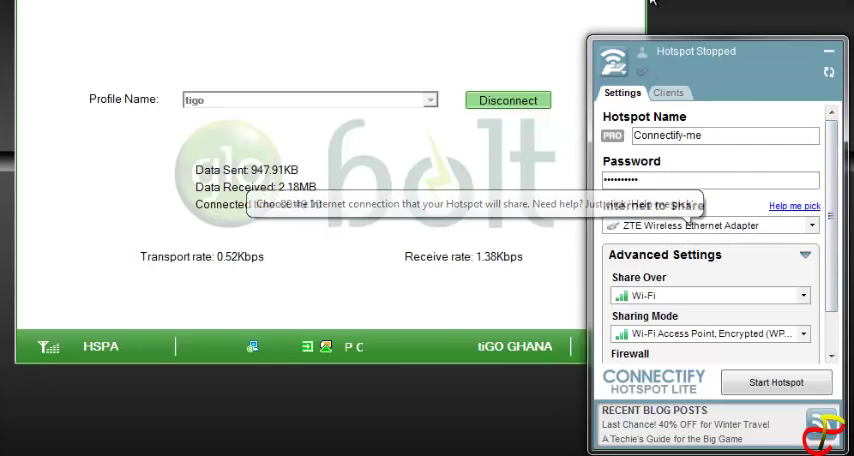
pyautogui.click(710, 224)
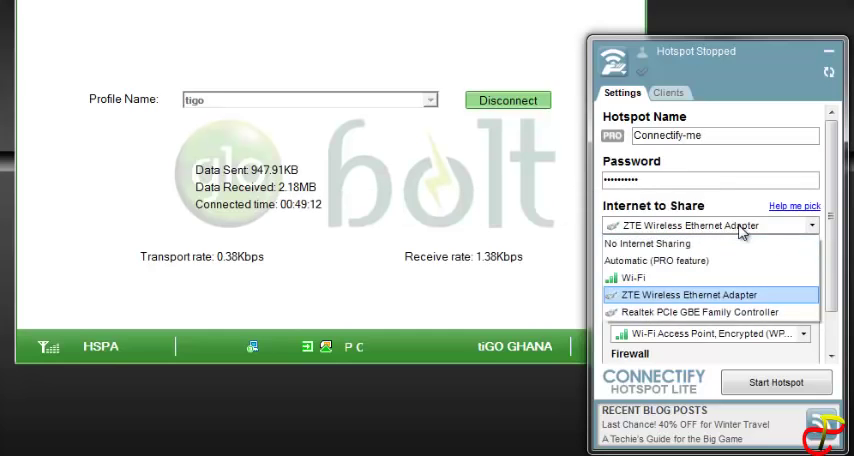
pyautogui.click(690, 294)
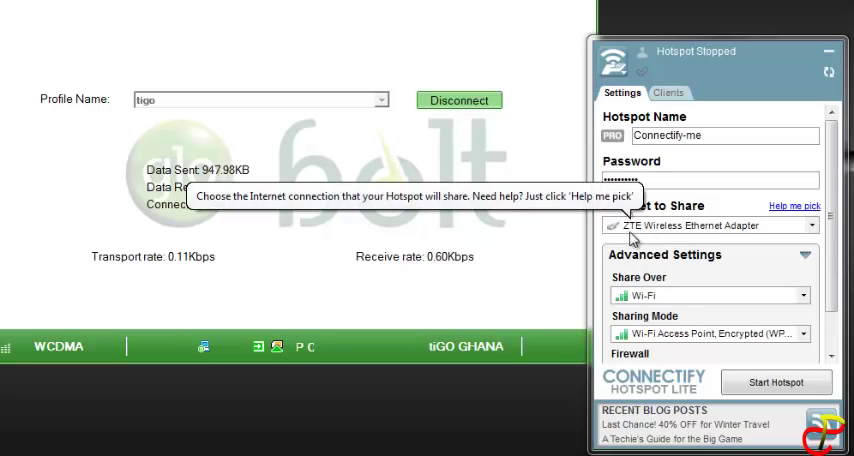
pyautogui.moveTo(745, 237)
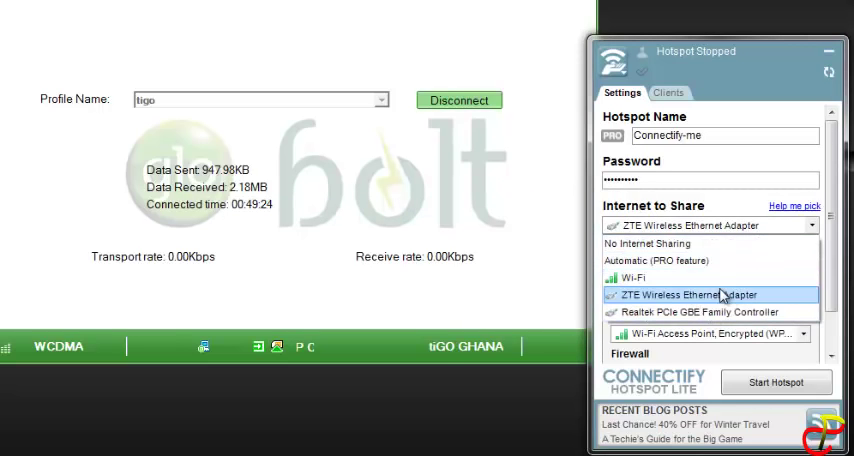
pyautogui.click(703, 294)
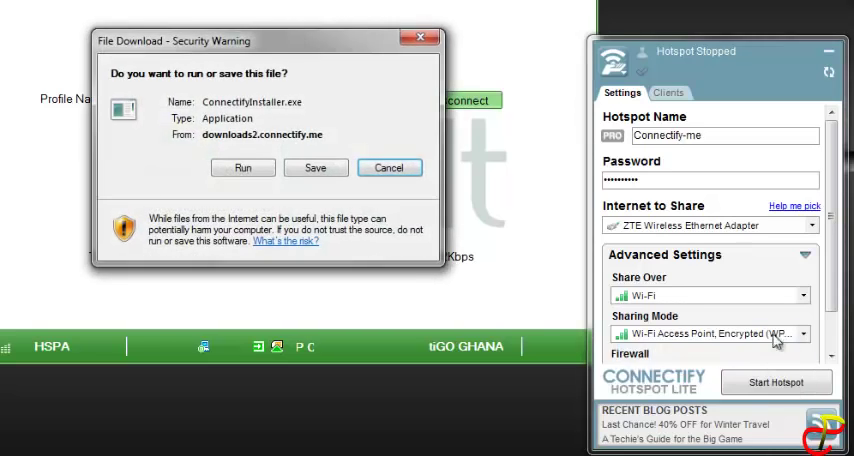
# Dismiss the installer warning and set sharing mode back to encrypted WPA2 access point
pyautogui.click(389, 167)
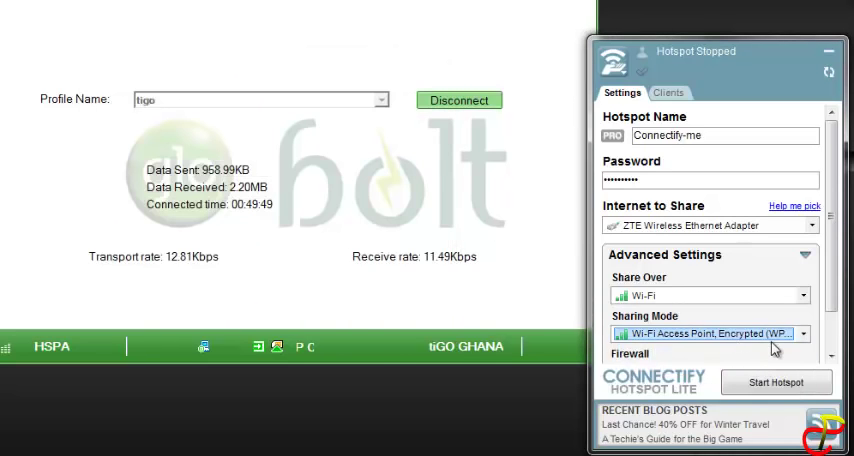
pyautogui.click(800, 333)
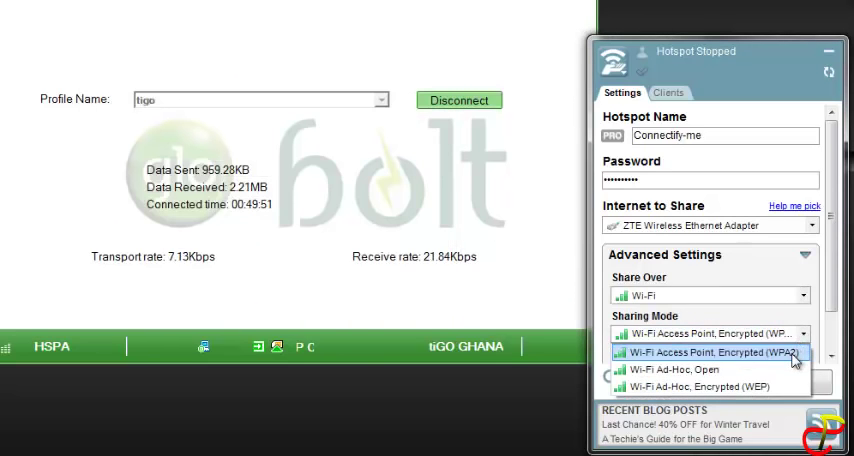
pyautogui.moveTo(708, 387)
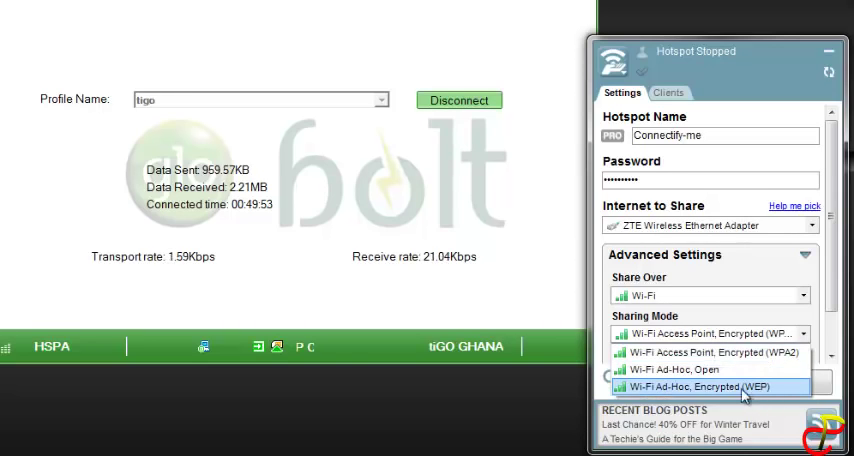
pyautogui.click(685, 369)
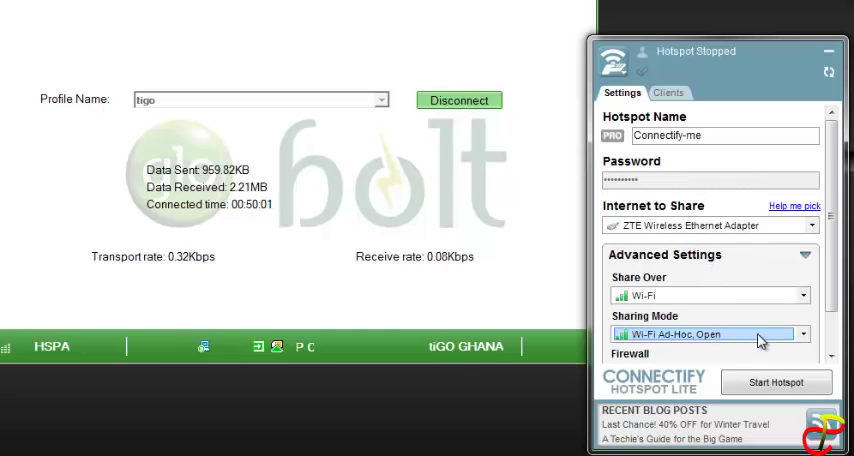
pyautogui.click(803, 334)
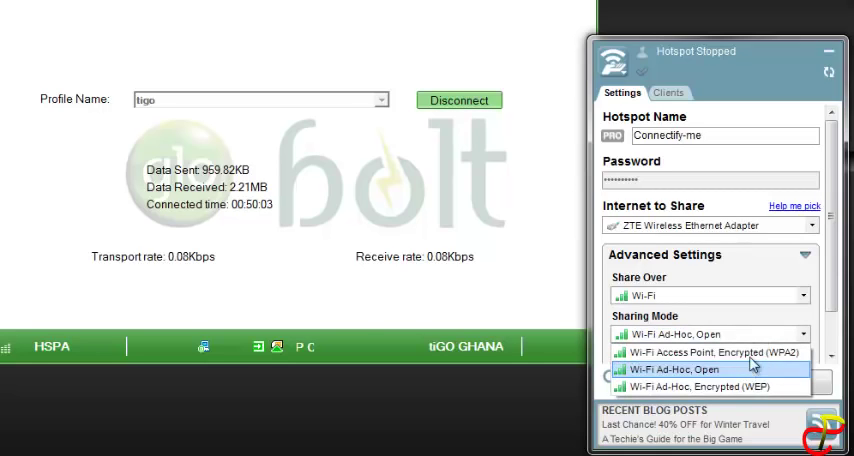
pyautogui.click(710, 352)
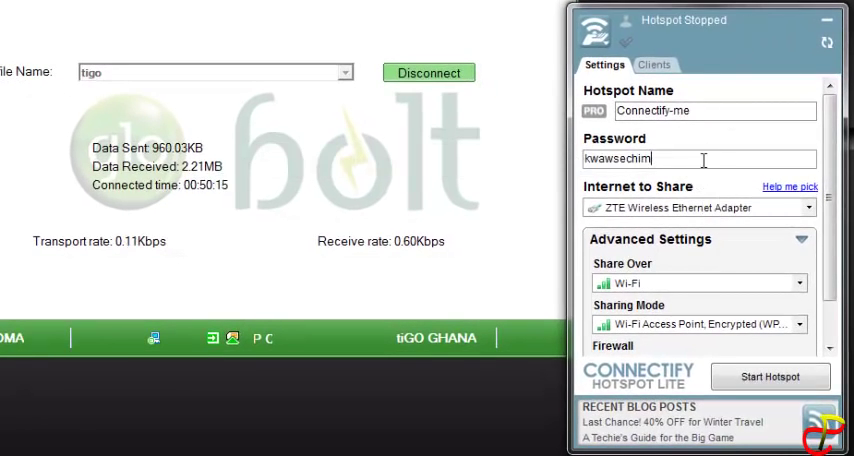
# Share over Wi-Fi, review the firewall options, and start the Connectify-me hotspot
pyautogui.click(793, 283)
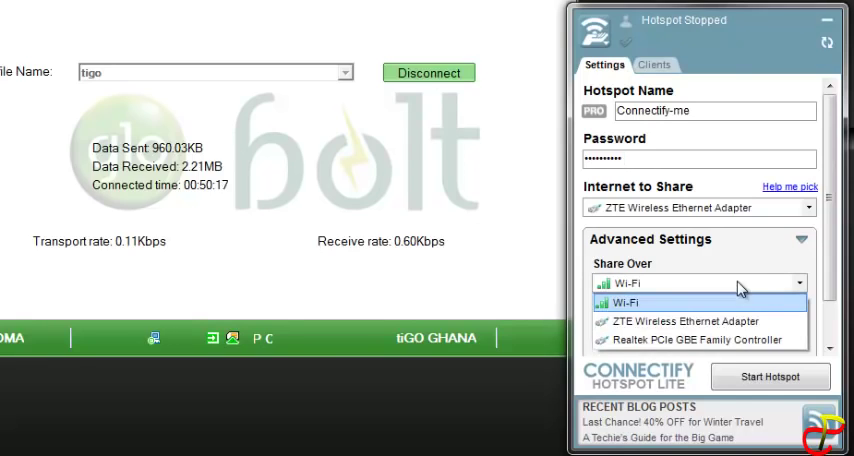
pyautogui.click(625, 301)
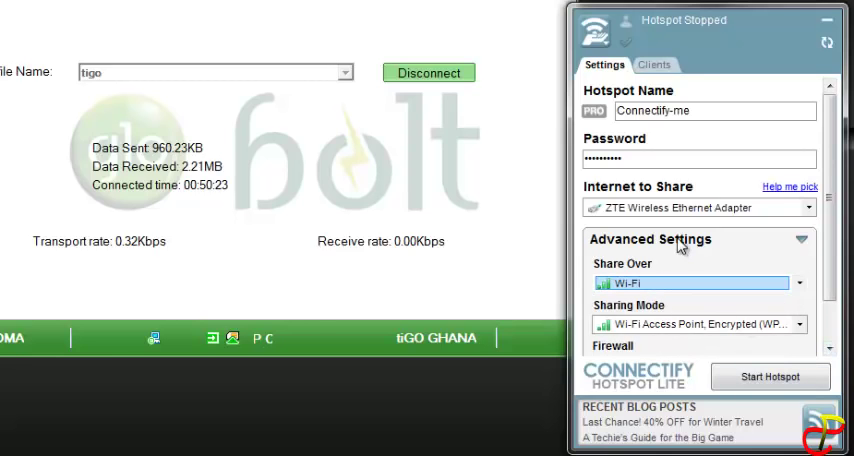
pyautogui.moveTo(720, 208)
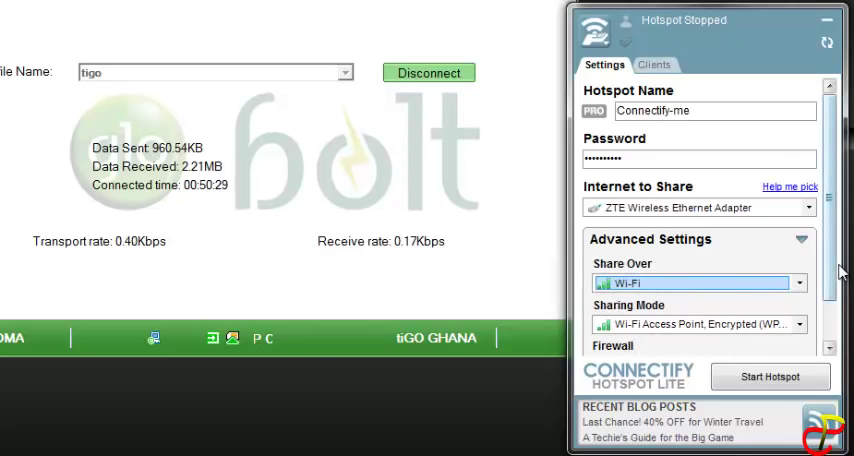
pyautogui.scroll(-3)
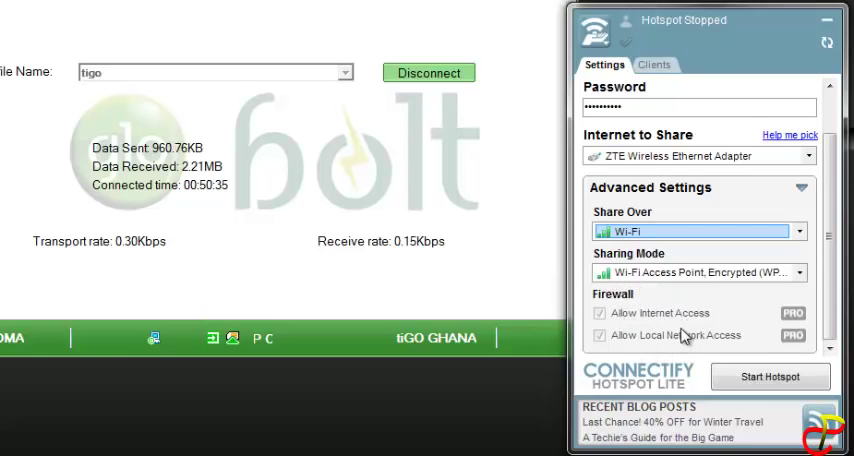
pyautogui.scroll(3)
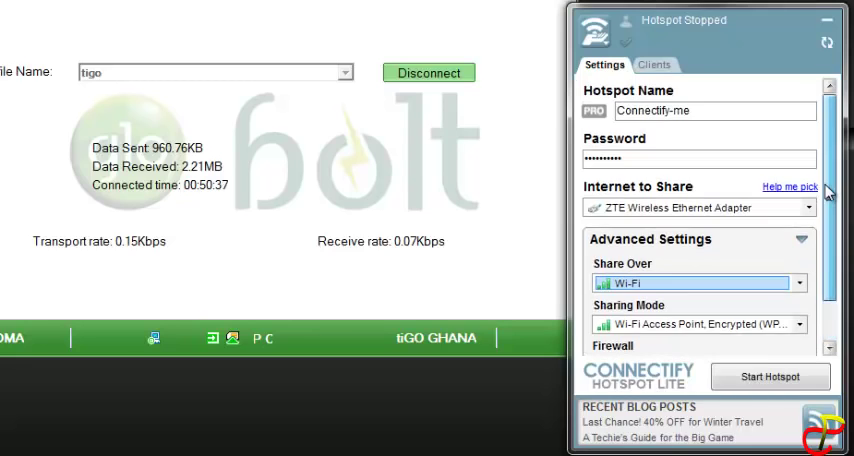
pyautogui.click(770, 376)
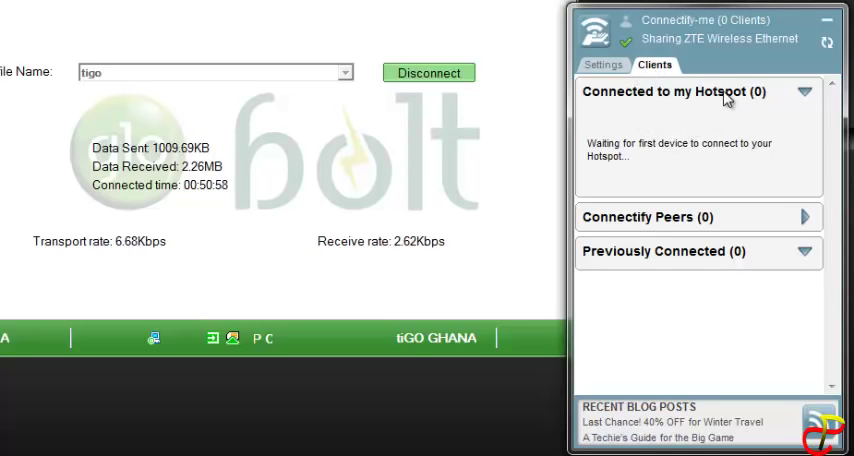
pyautogui.moveTo(753, 238)
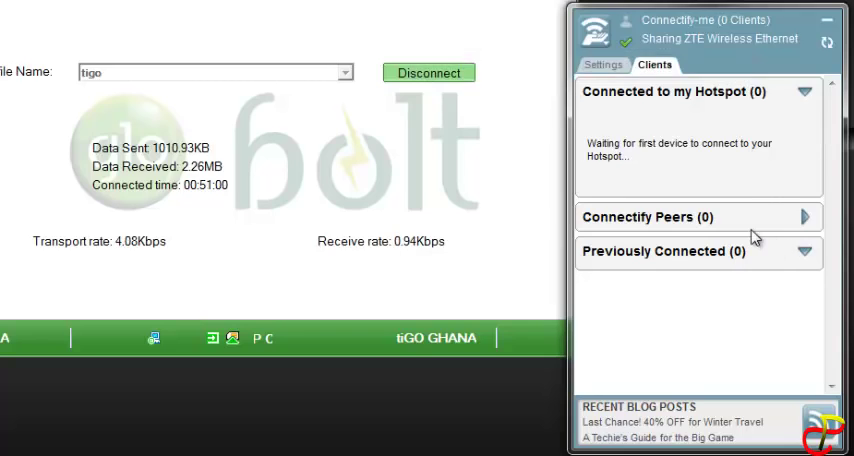
pyautogui.moveTo(686, 220)
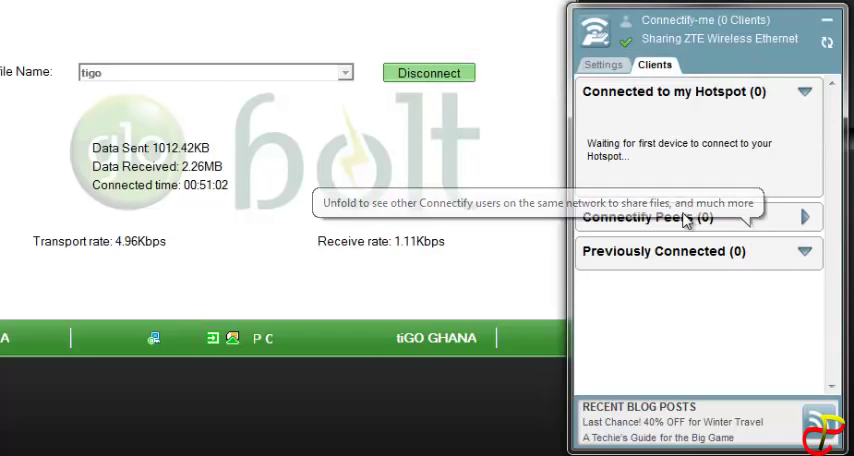
pyautogui.moveTo(668, 160)
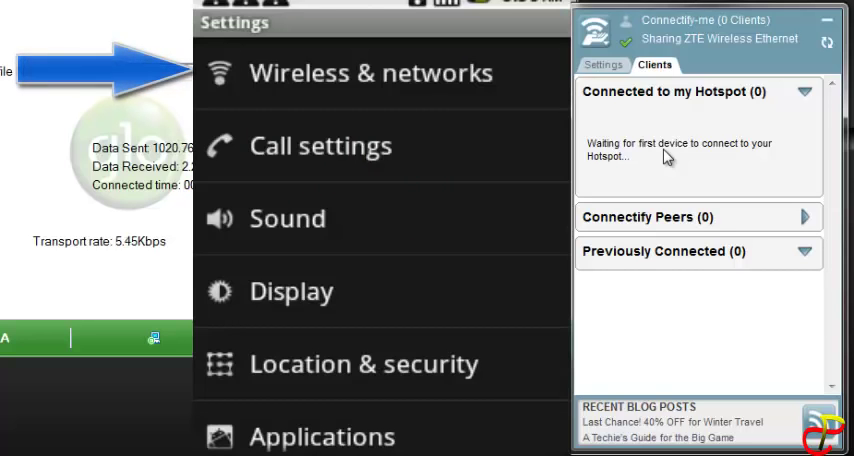
# Join the phone to Connectify-me from Android Wi-Fi settings using the hotspot password
pyautogui.click(372, 72)
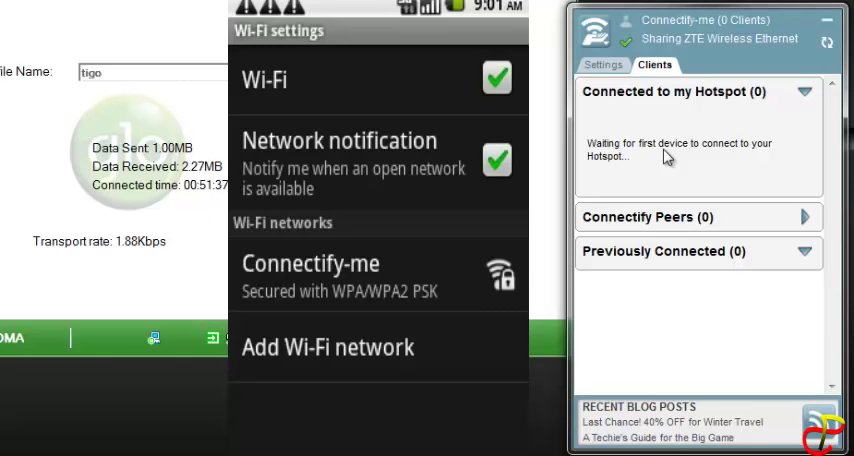
pyautogui.click(603, 64)
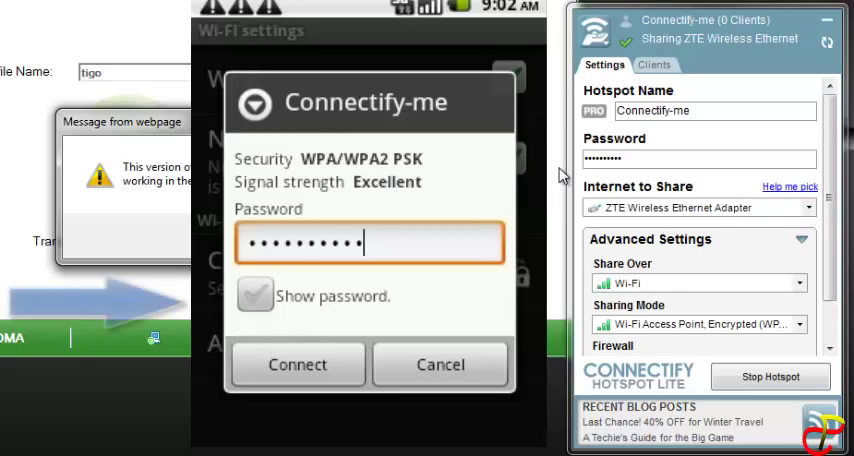
pyautogui.click(297, 364)
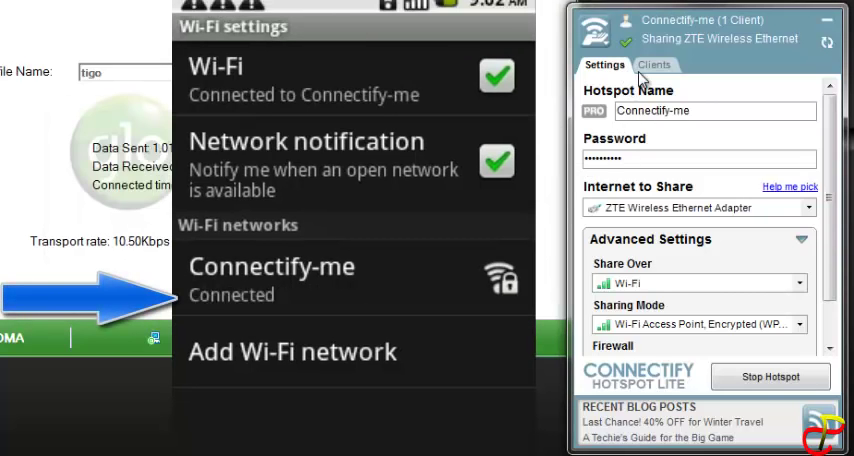
# View the Android phone under the Clients tab and cancel the installer download
pyautogui.click(653, 64)
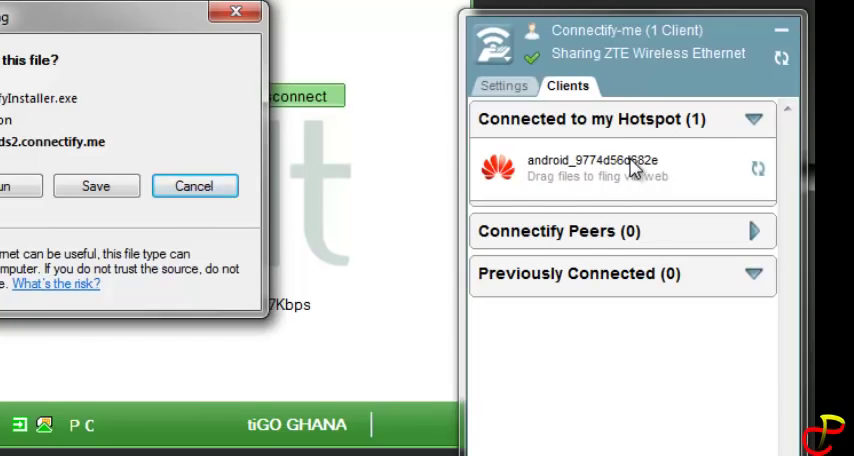
pyautogui.moveTo(583, 203)
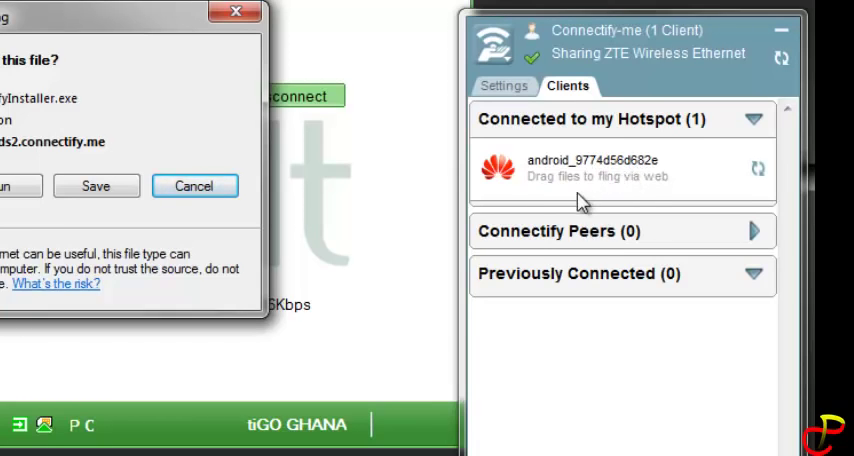
pyautogui.moveTo(575, 305)
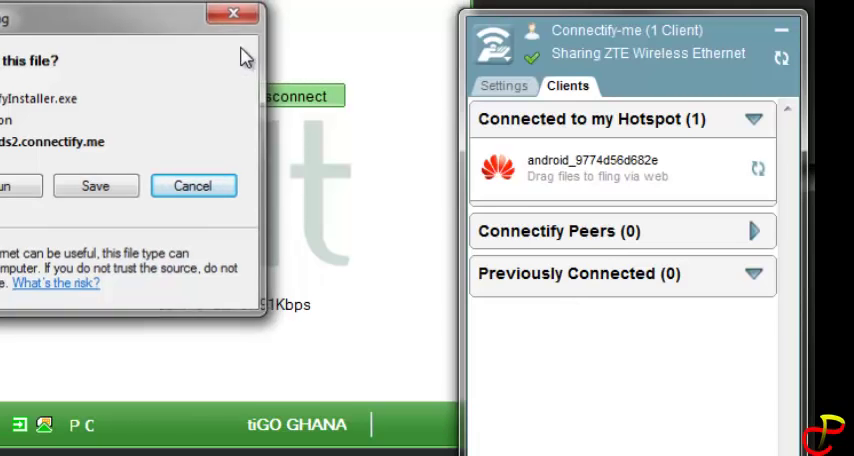
pyautogui.click(193, 186)
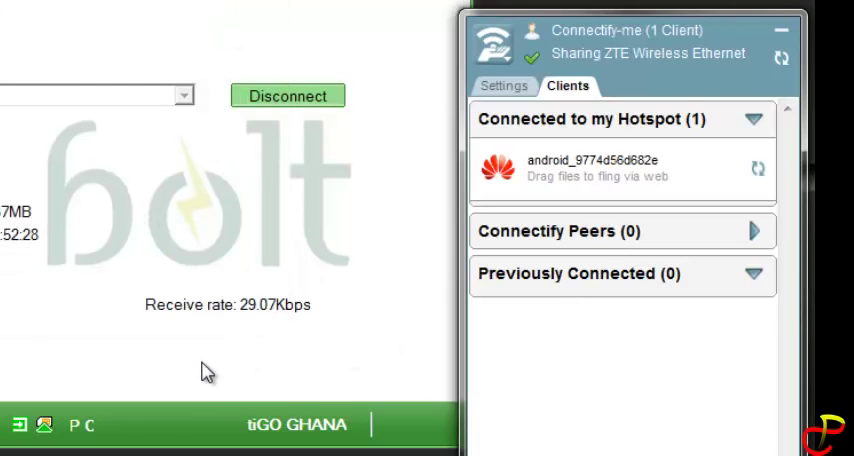